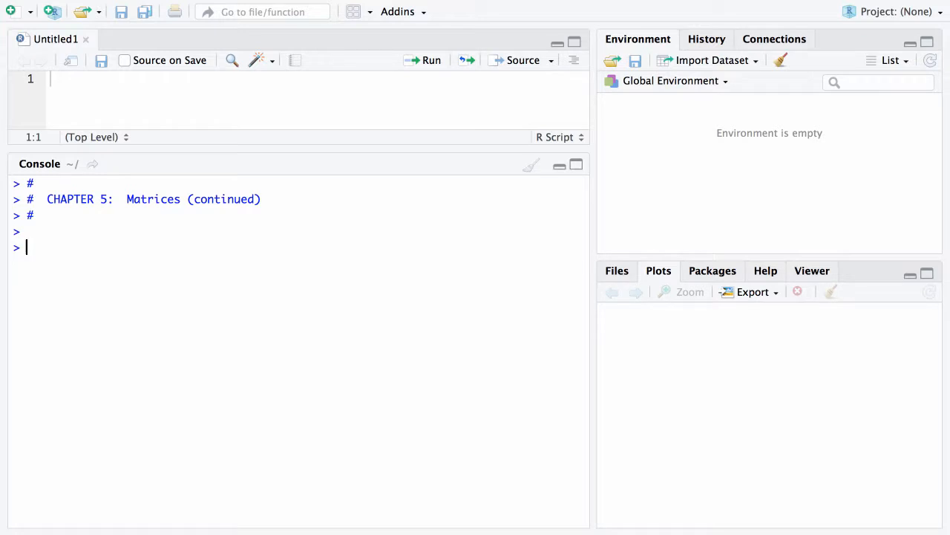
- Enter the comment '# indexing: MatrixName[row, col]' in the console
text(# in)
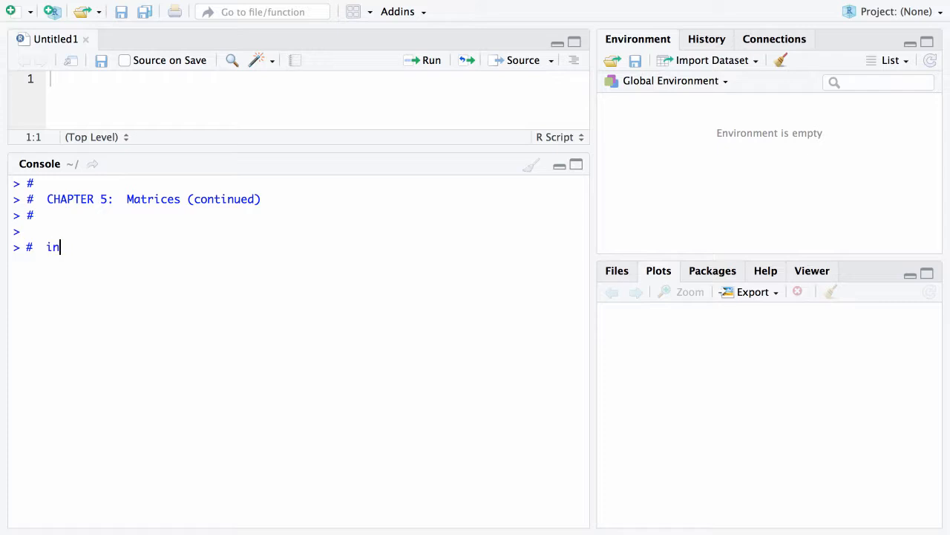
text(dexing:)
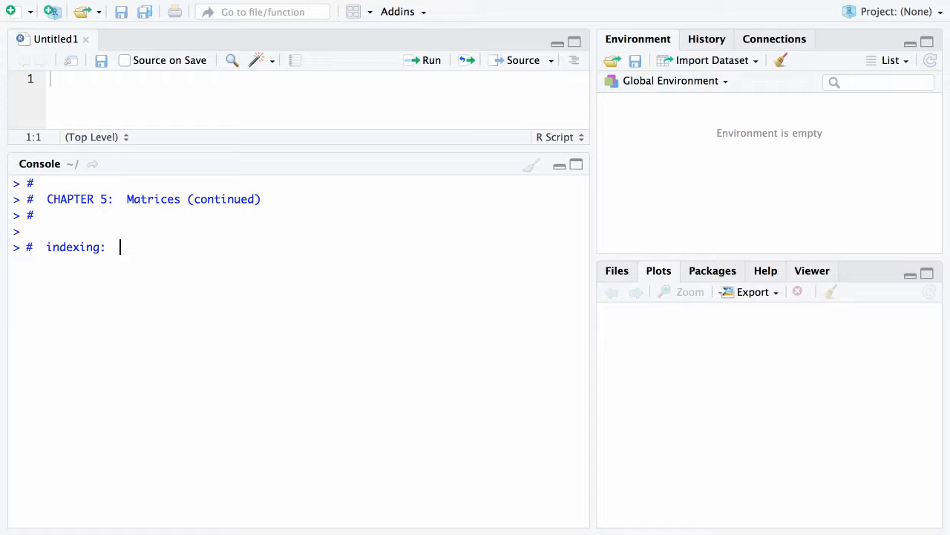
text(Matrix)
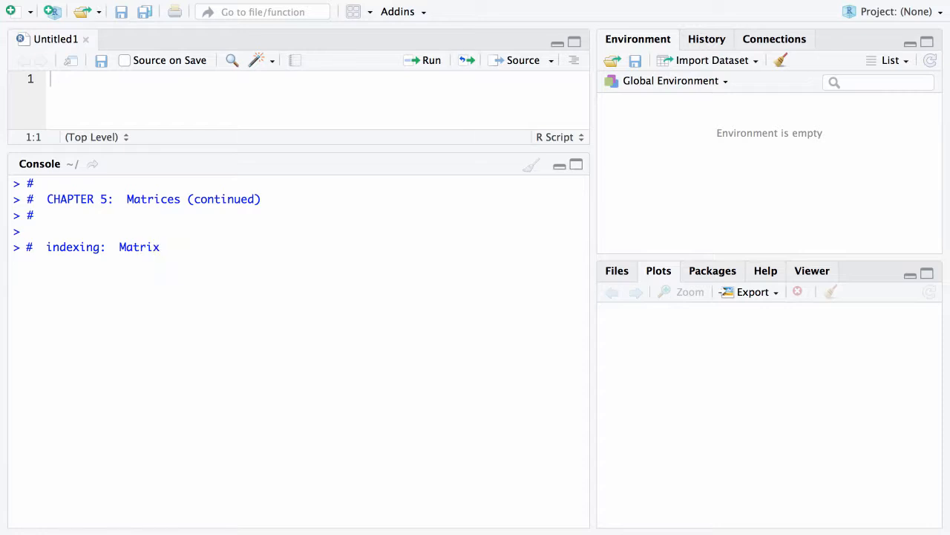
text(Name)
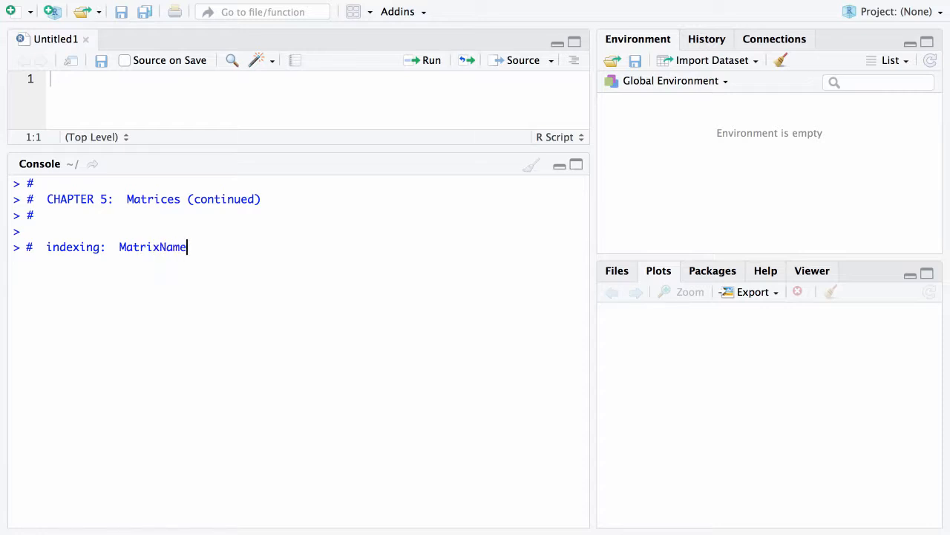
text([])
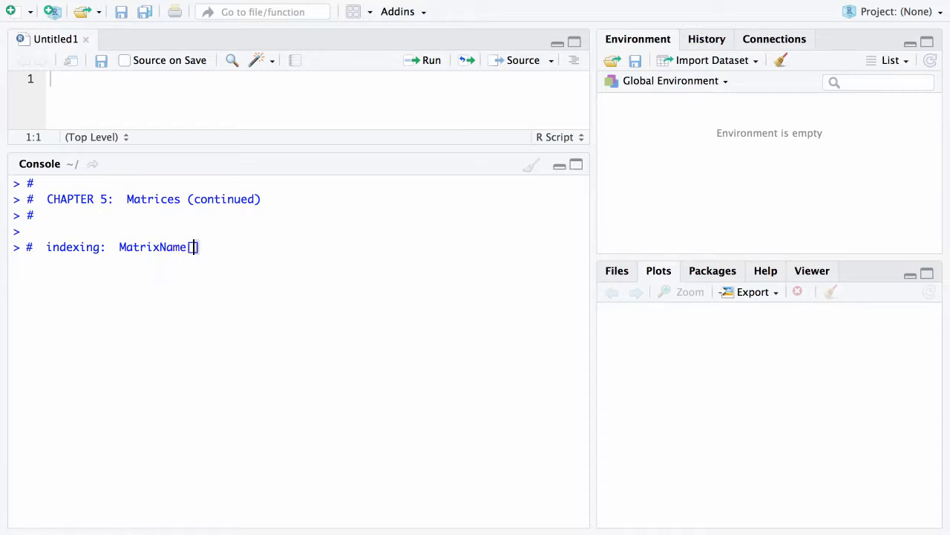
text(row)
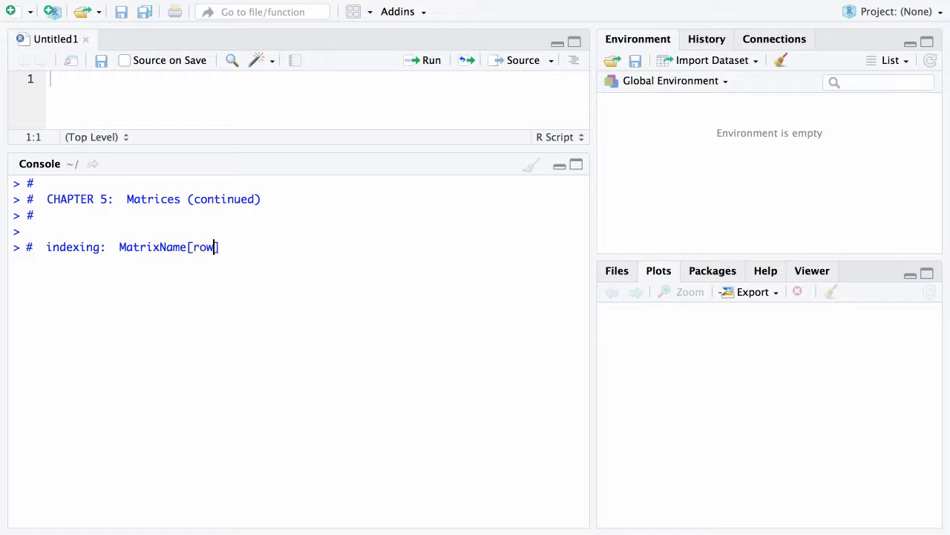
text(, c)
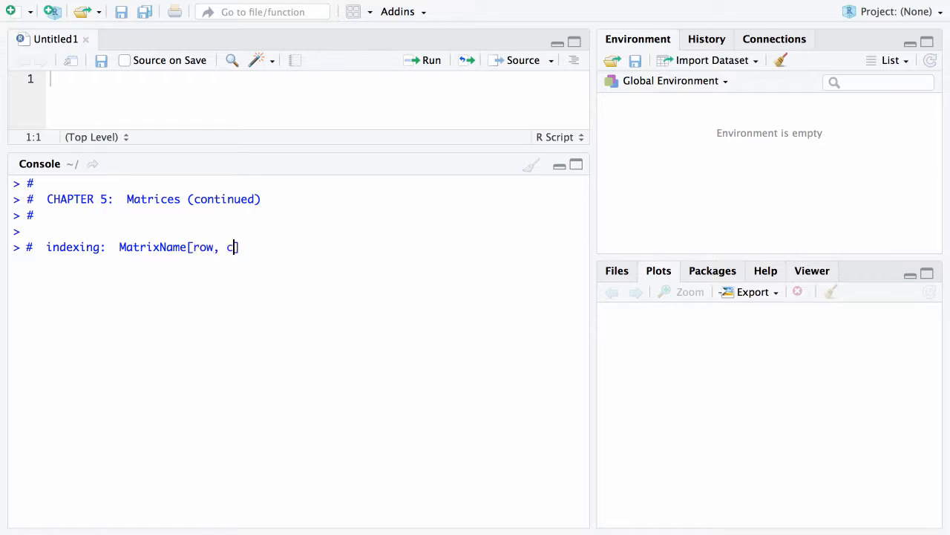
text(ol])
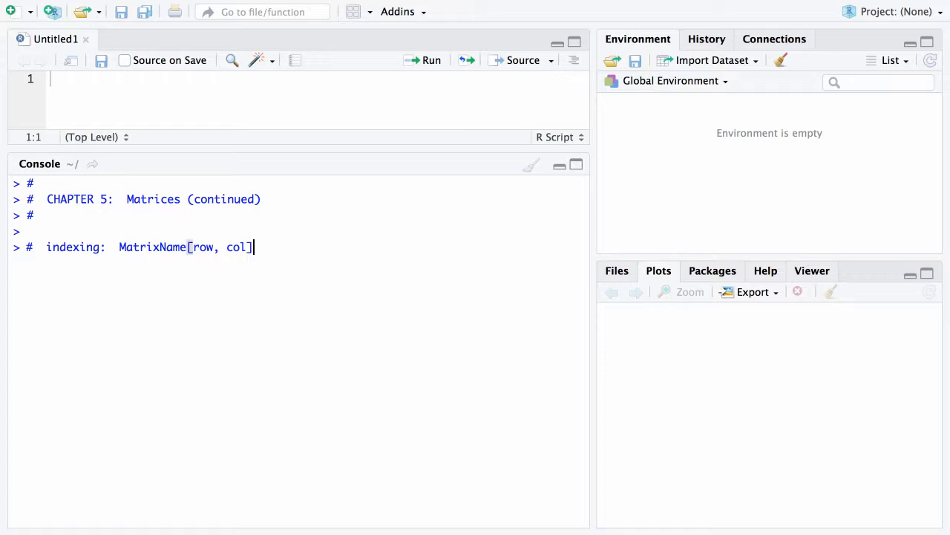
key(enter)
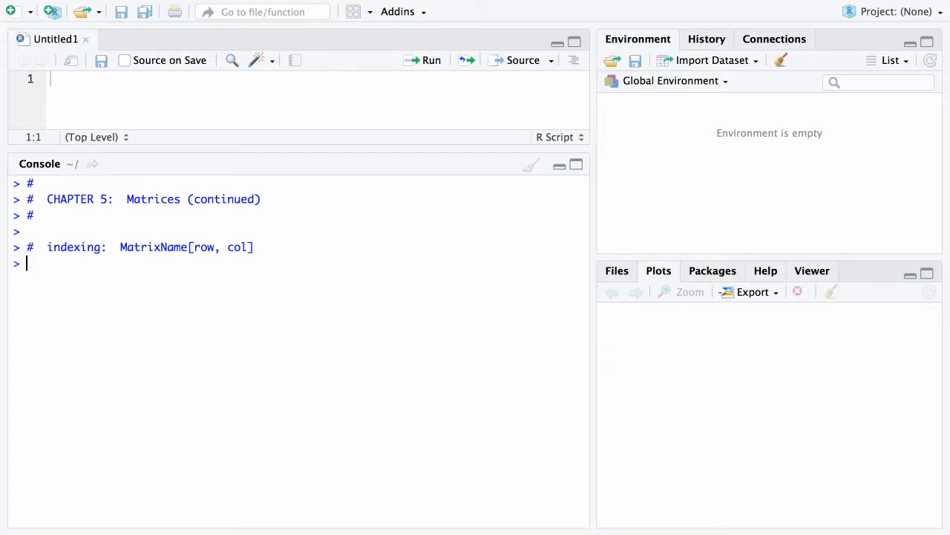
- Create x = matrix(1:6, 2, 3, byrow = TRUE) and print x
text(X)
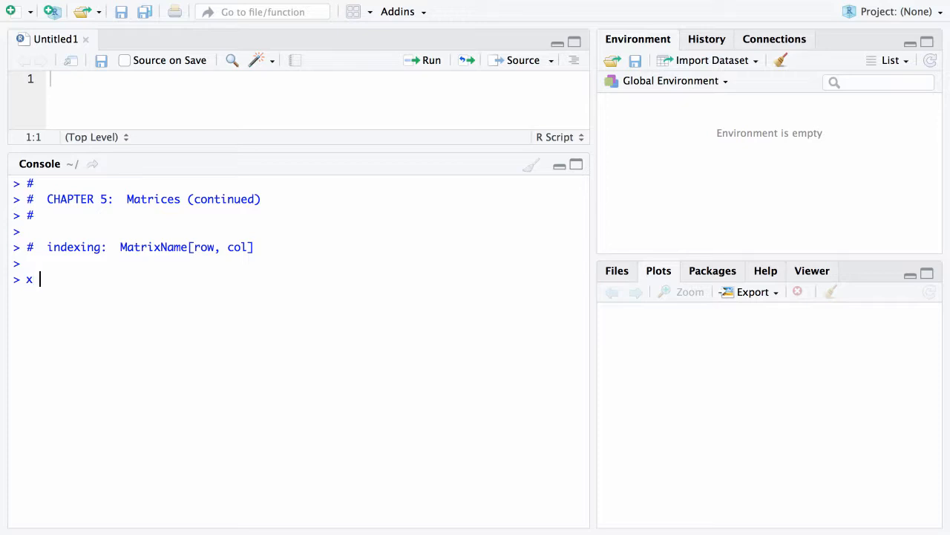
text(= ma)
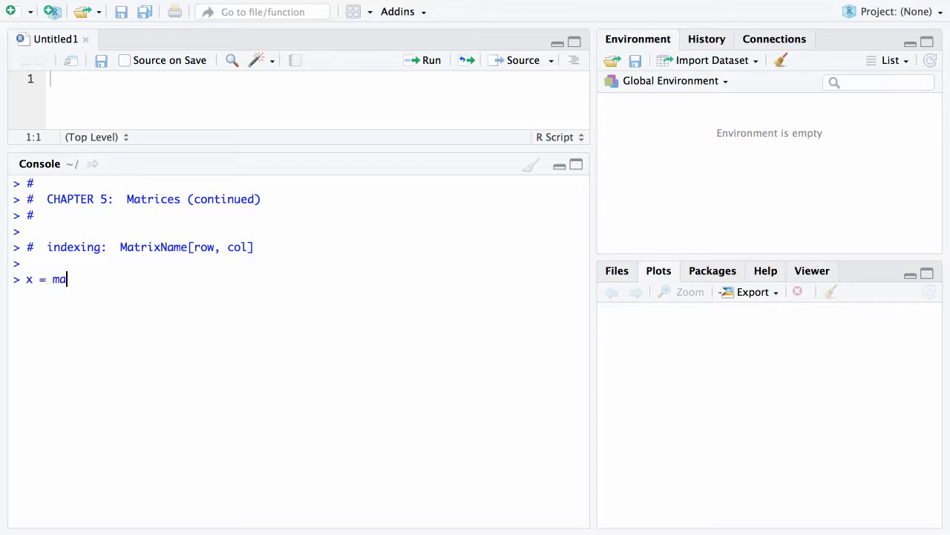
text(trix(1))
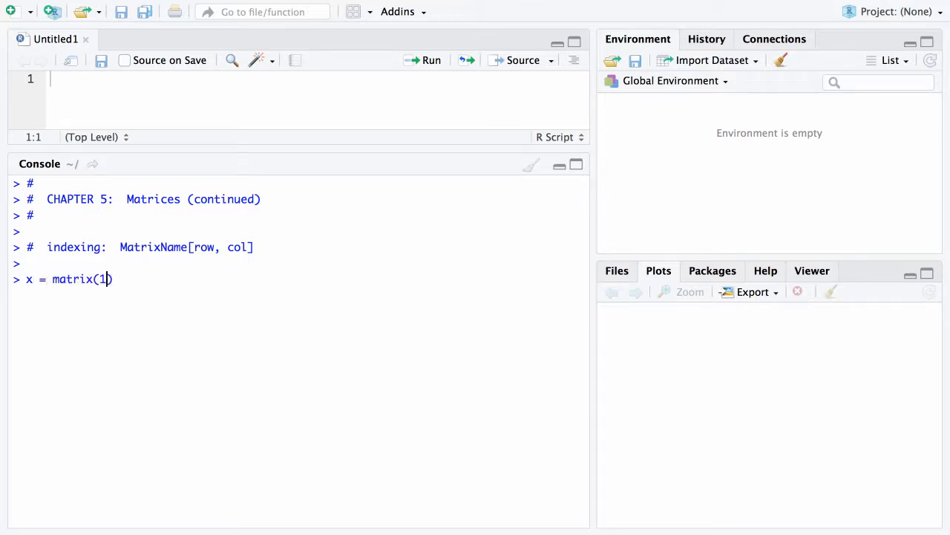
text(:6)
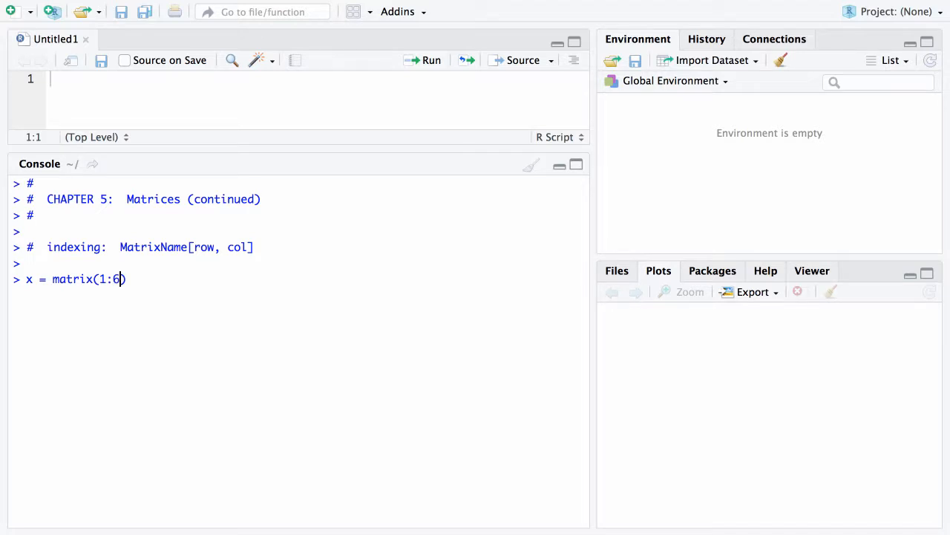
text(, 2)
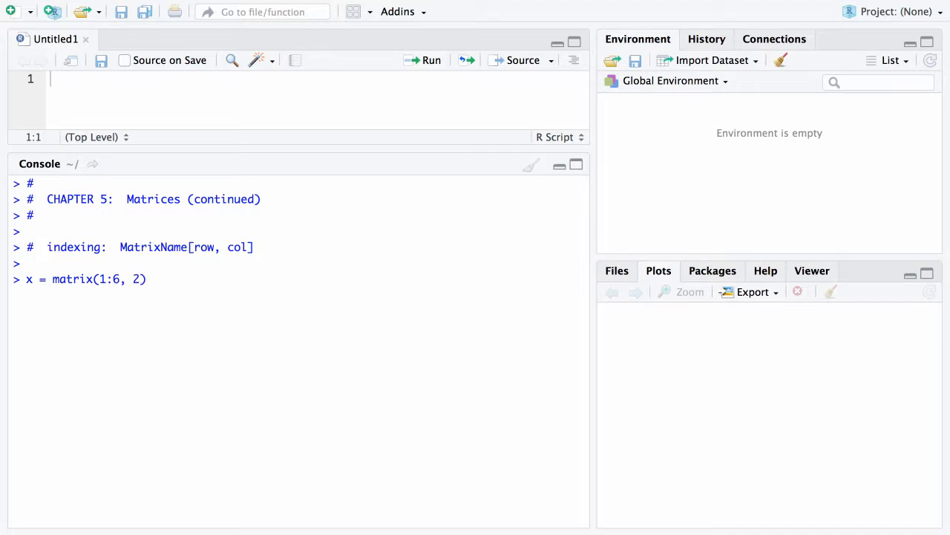
text(, 3, by)
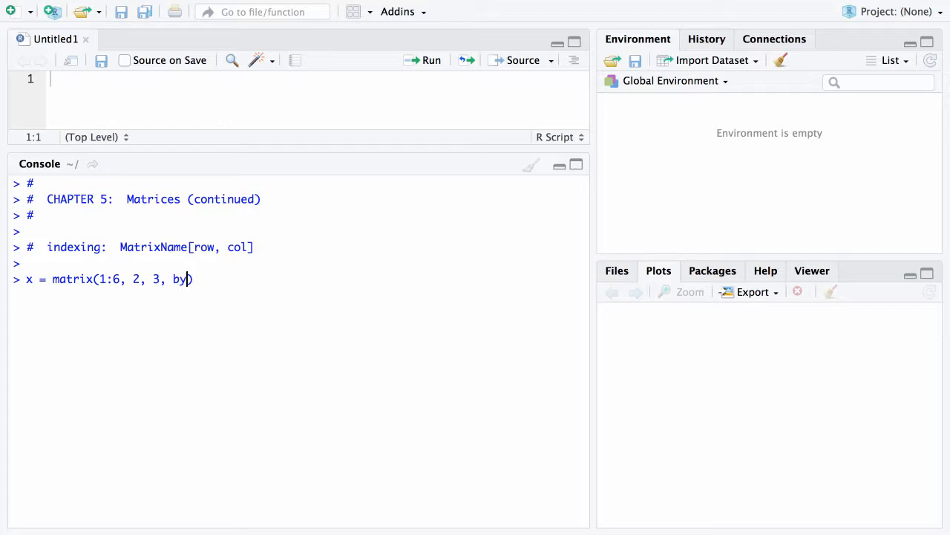
text(row = TRUE)
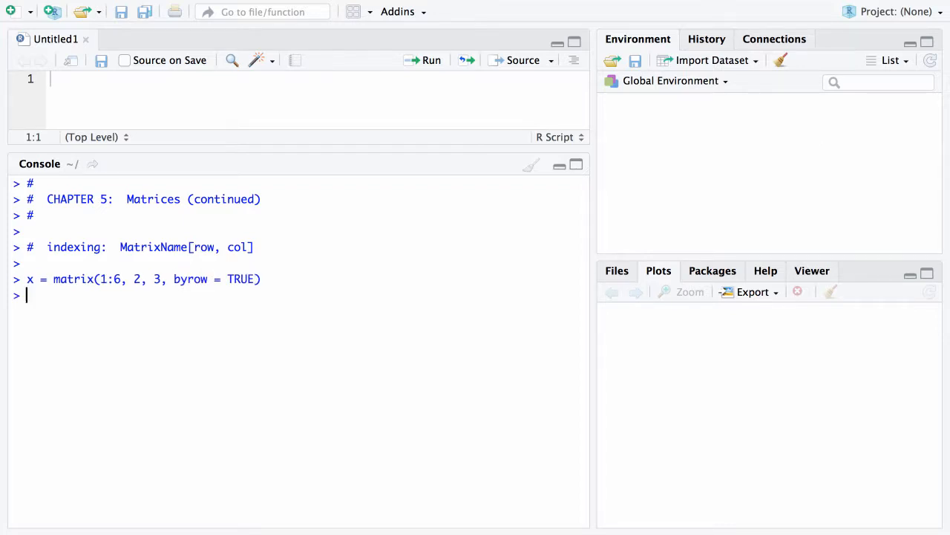
key(Return)
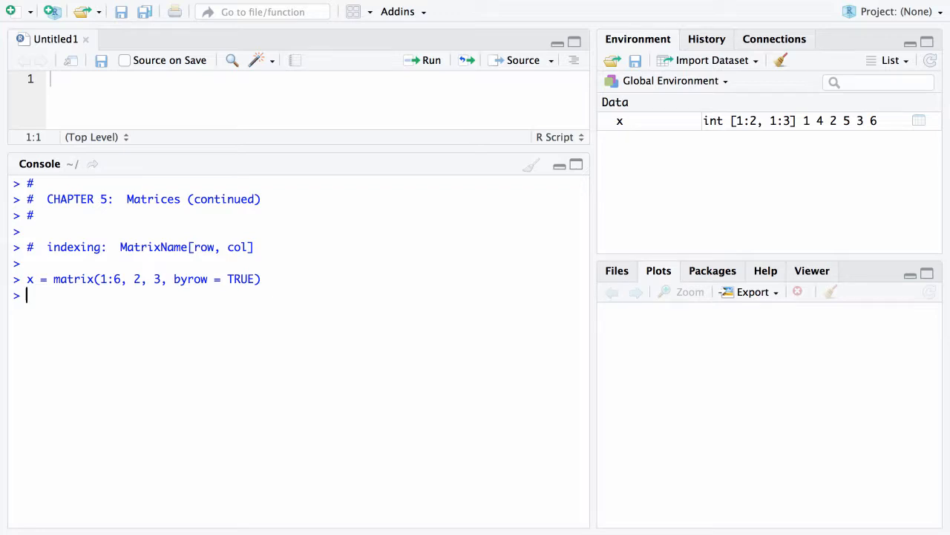
text(x)
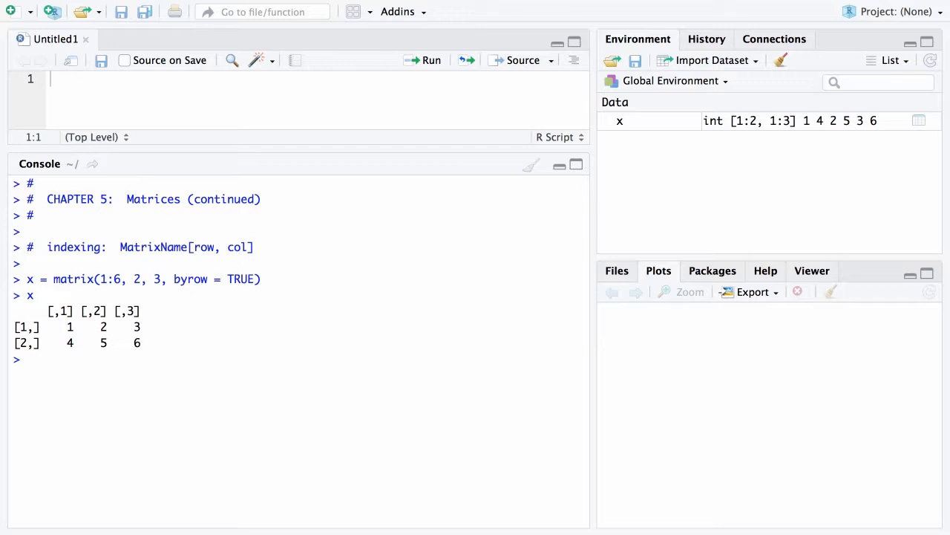
- Evaluate x[2, 1], highlighting 'row' in the comment and the returned value 4
text(x)
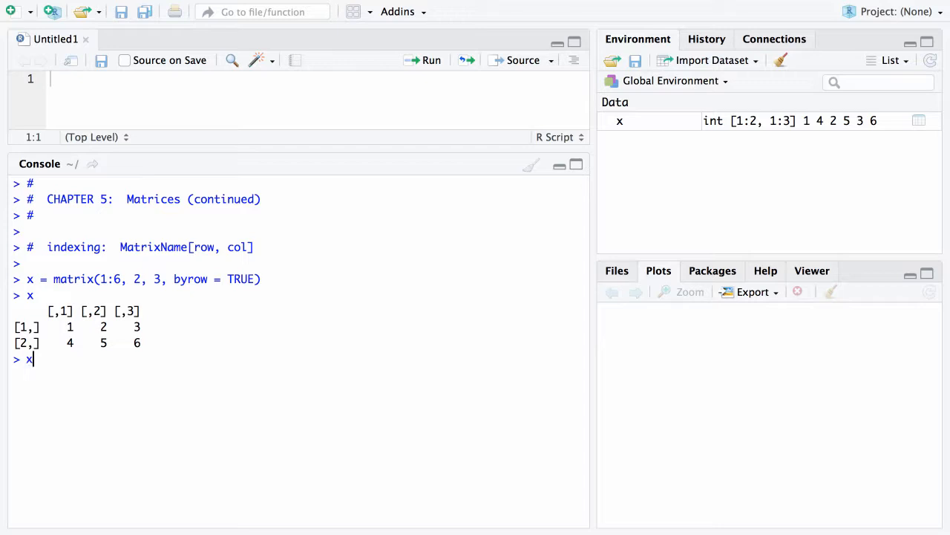
text([])
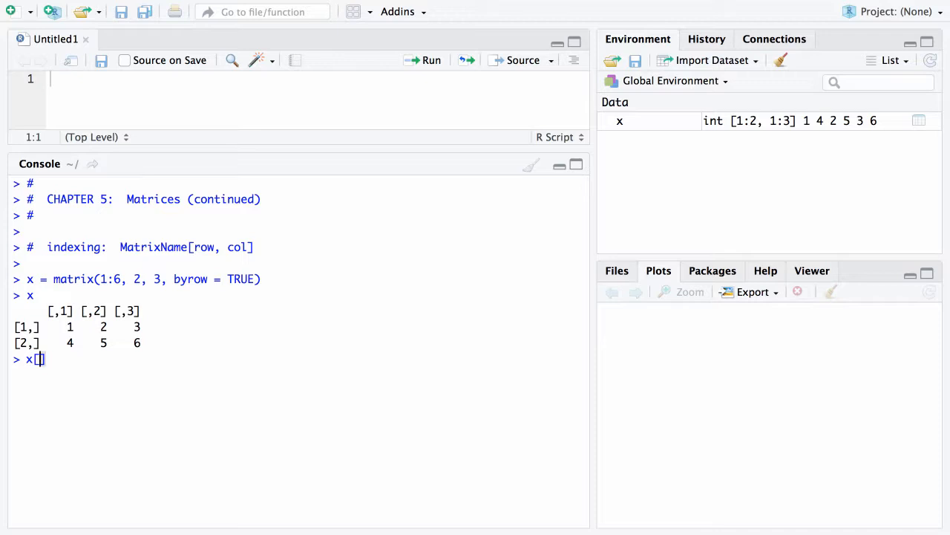
text(2,)
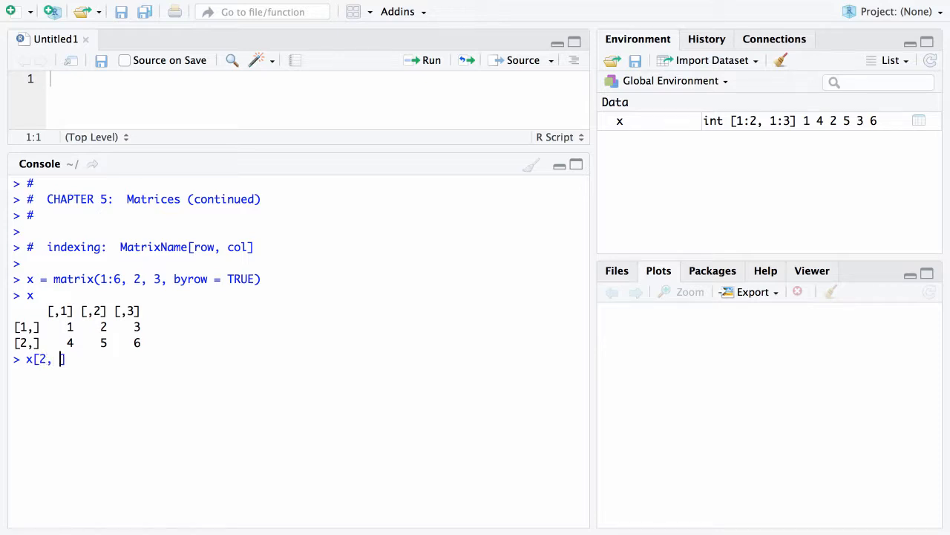
text(1])
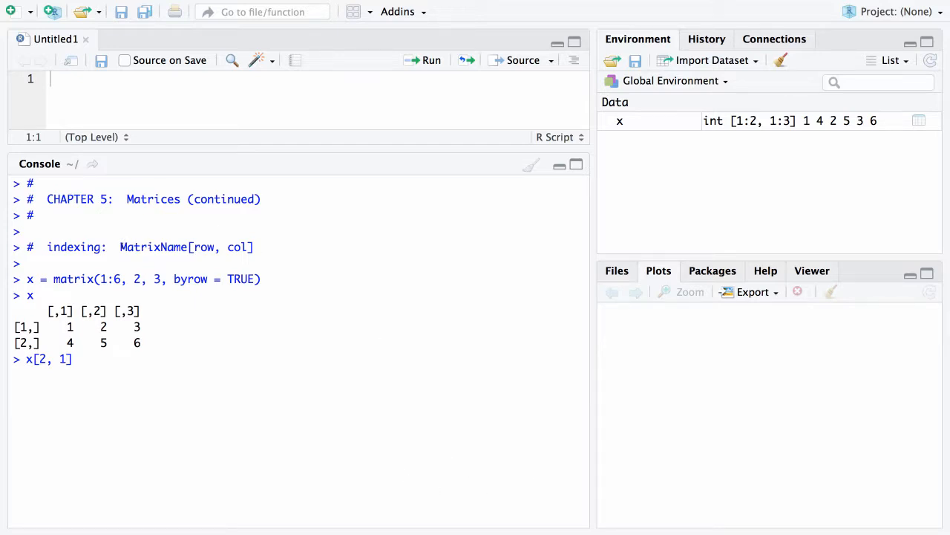
double_click(154, 246)
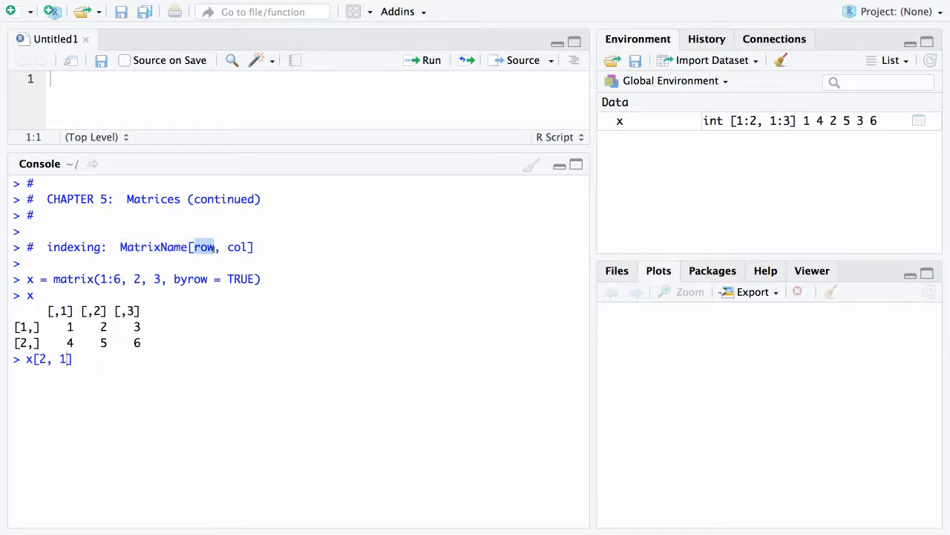
double_click(238, 248)
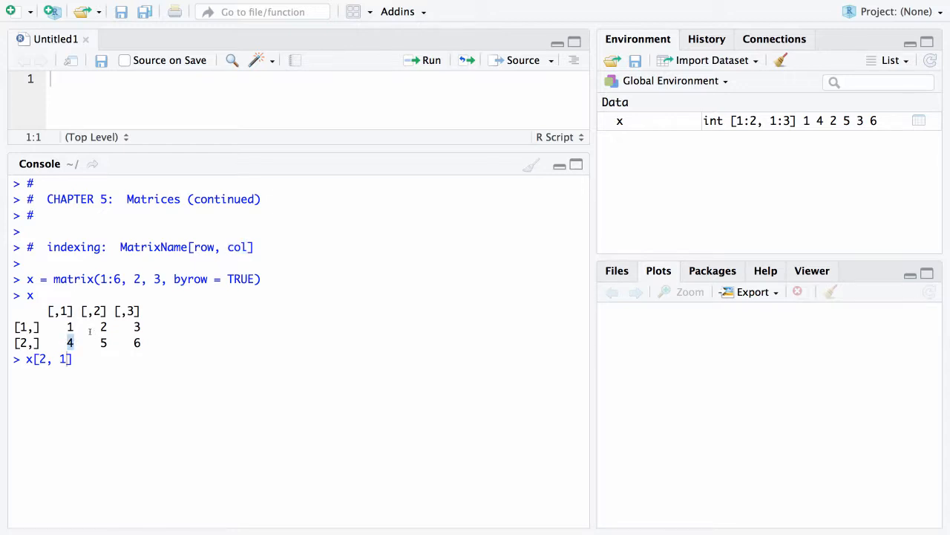
text(])
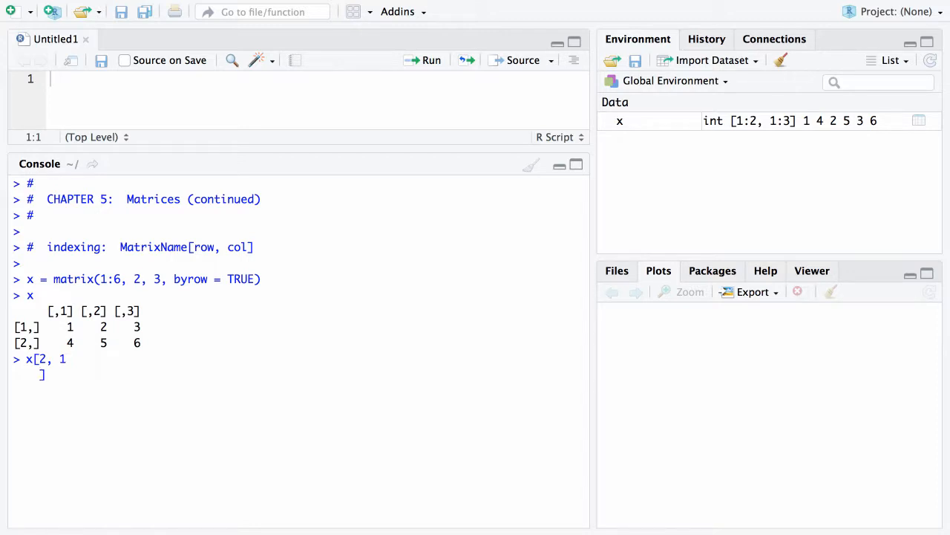
key(BackSpace)
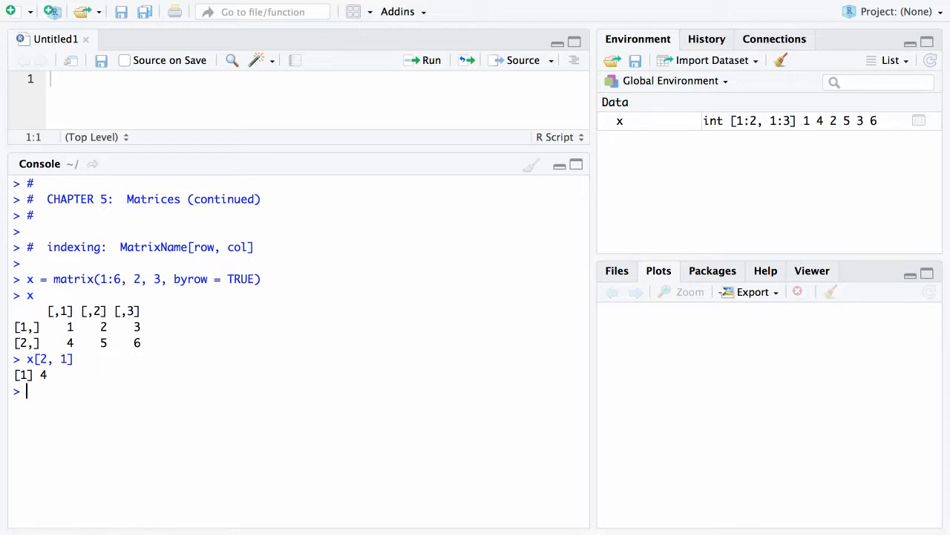
- Run x[ , 1] to return the whole first column, 1 4
text(x)
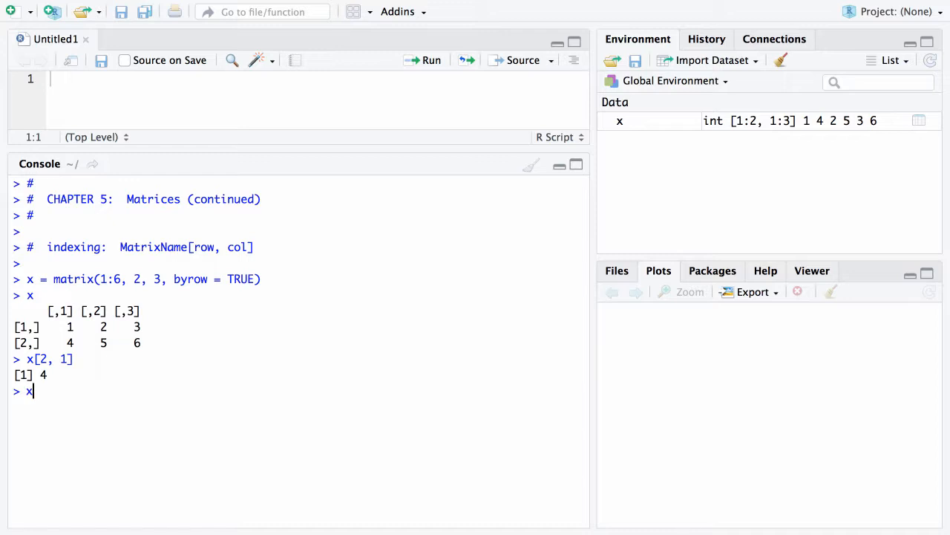
text([ , ])
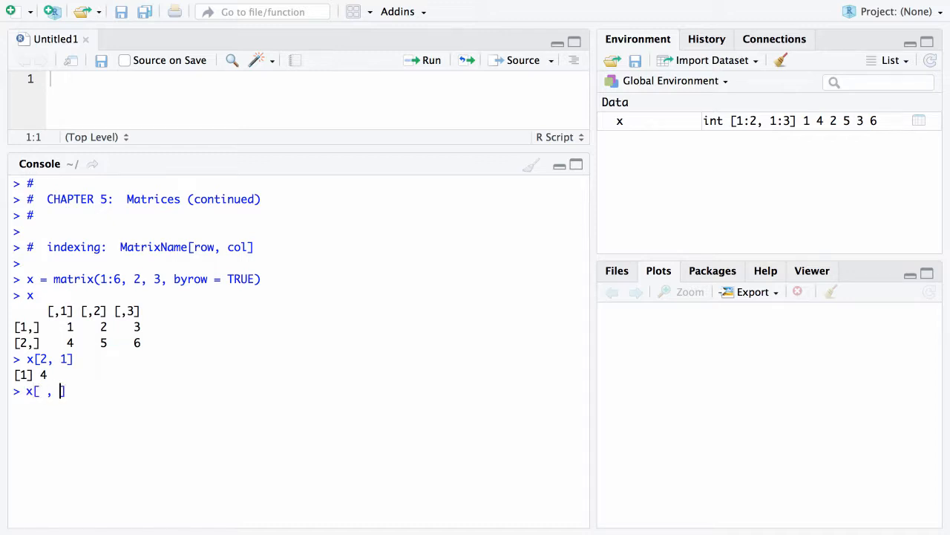
text(1)
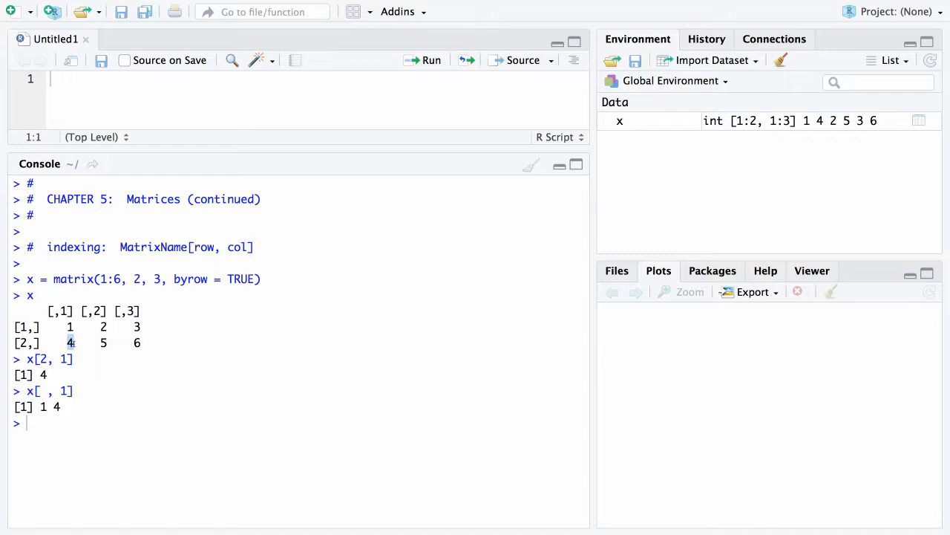
text(x)
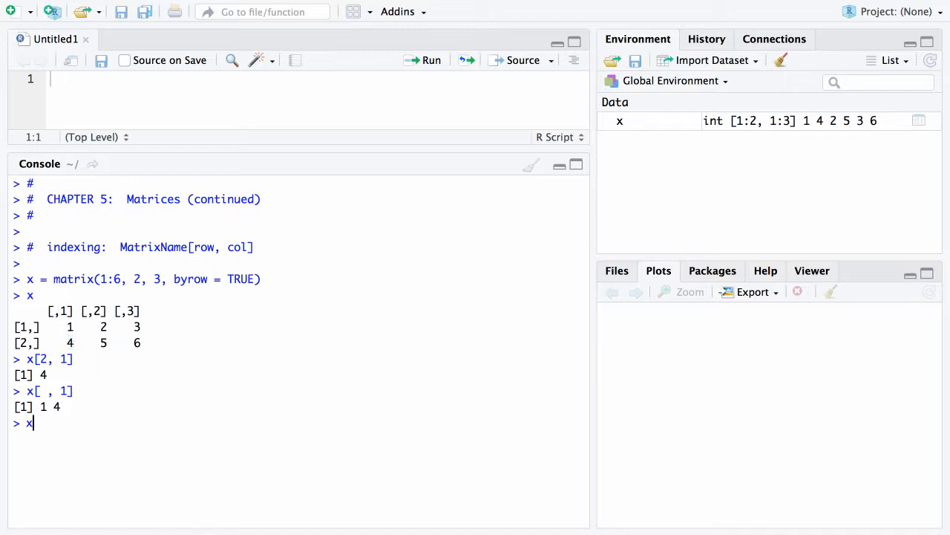
- Run x[2, ] to print the second row, 4 5 6
text([2,)
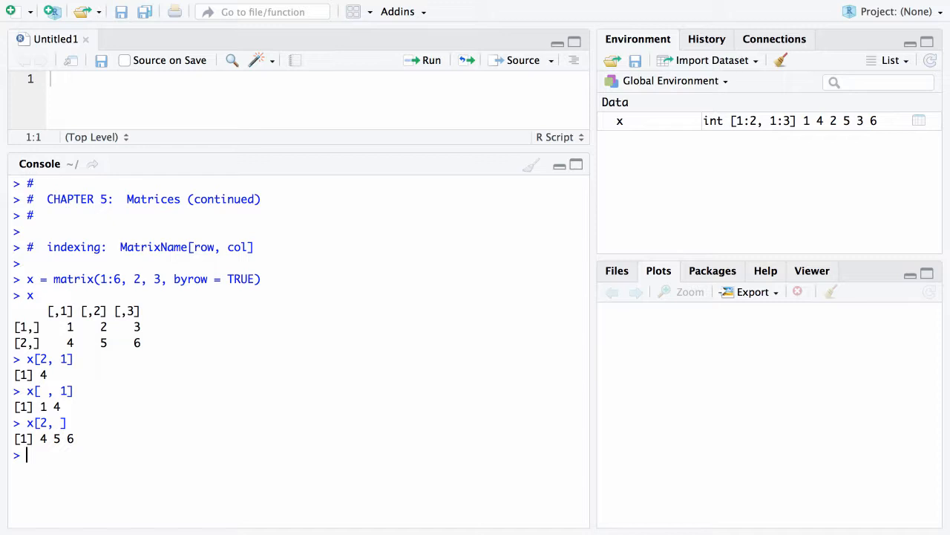
- Run x[2, 2:3] to get the second row's last two elements, 5 6
text(x[)
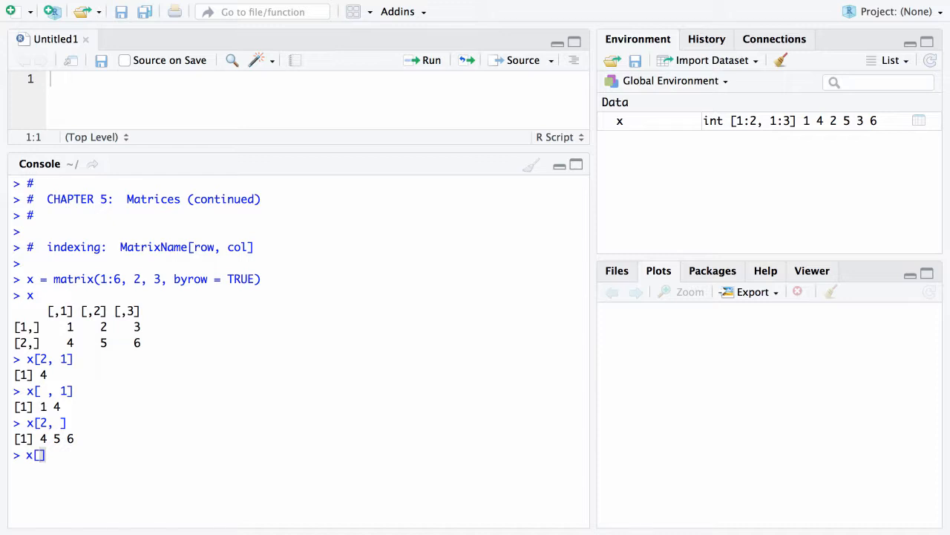
text(2,)
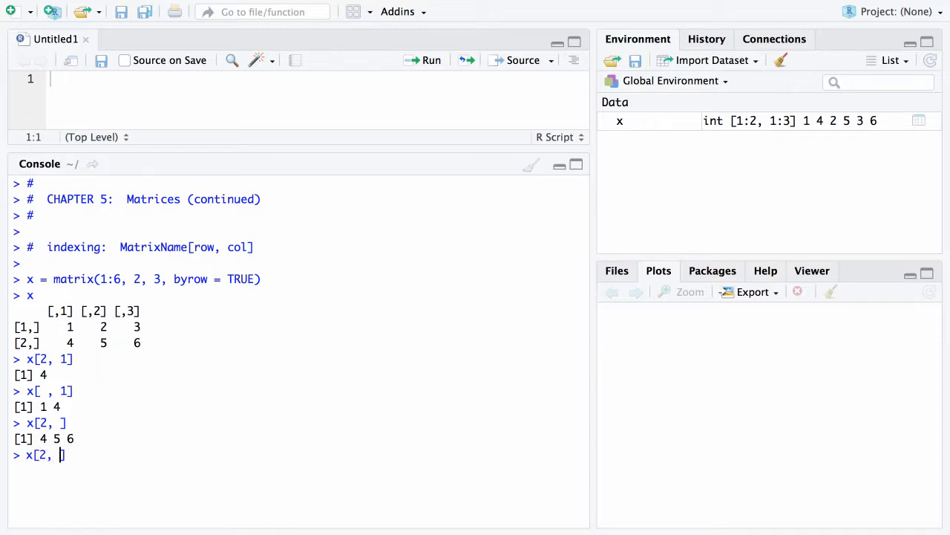
text(2:3)
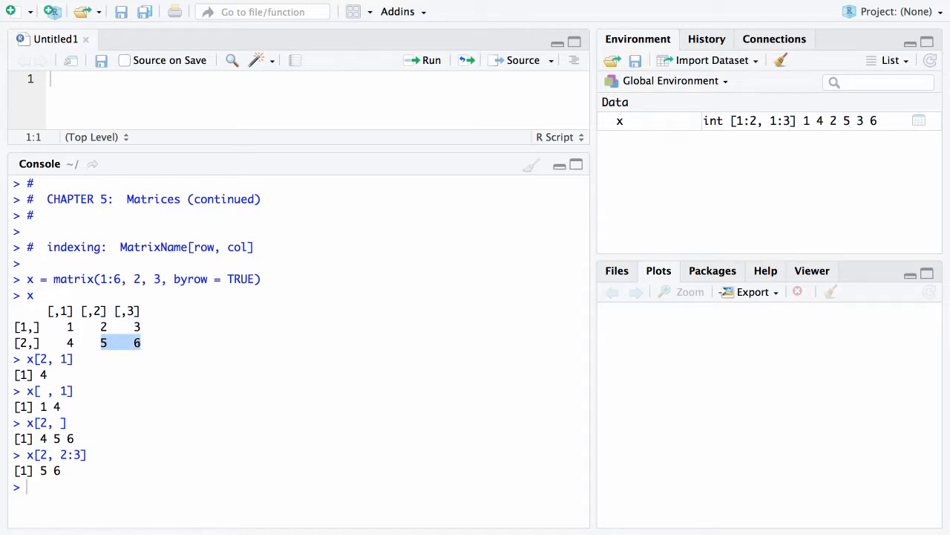
- Run x[1:2, 2:3] and highlight values in the 2x2 result 2 3 / 5 6
text(x)
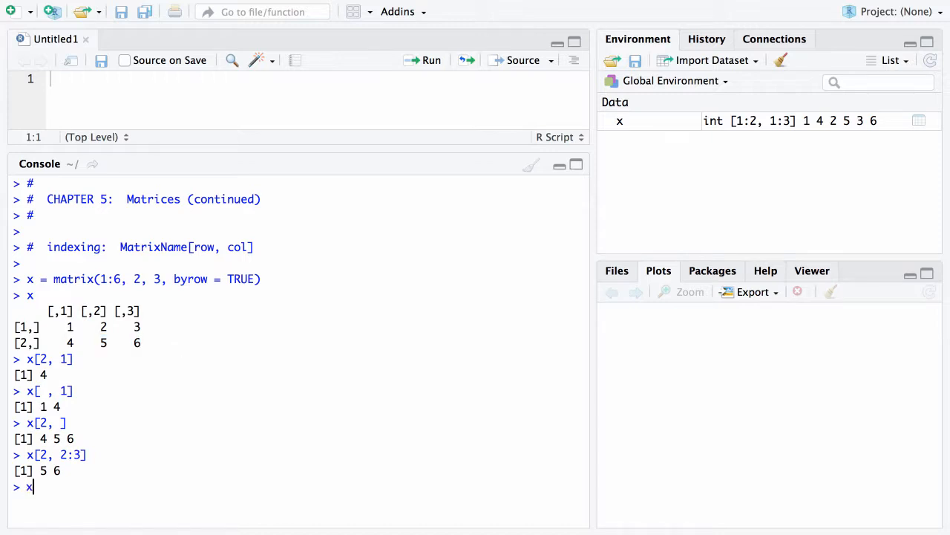
text([])
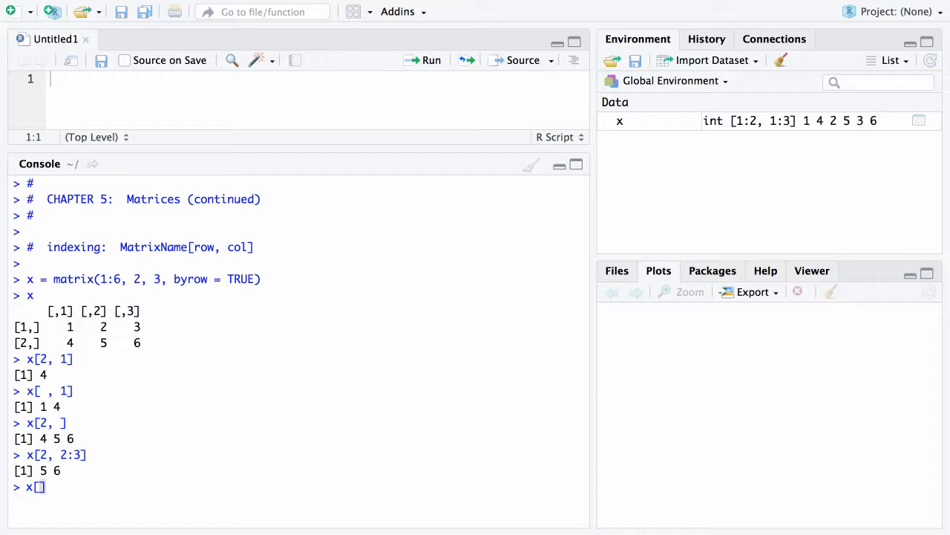
text(1:2,)
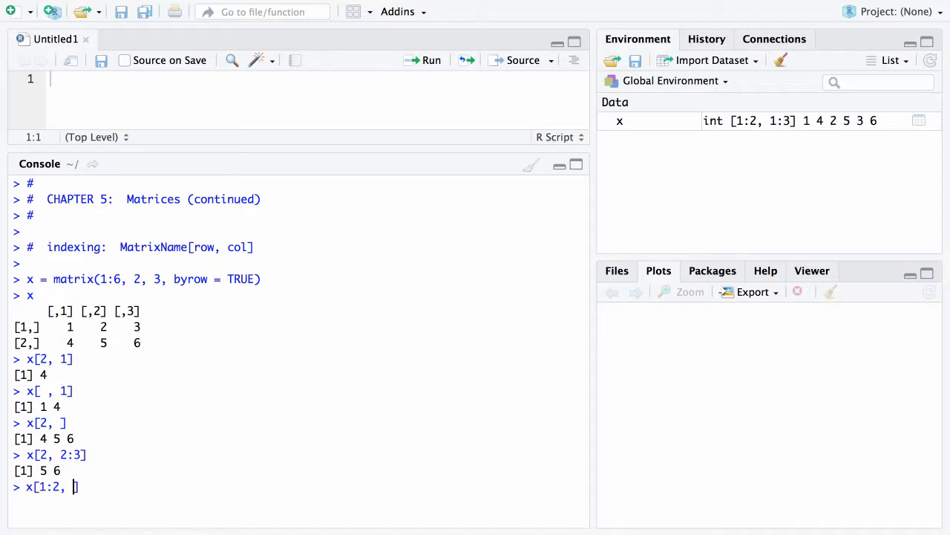
text(2:3)
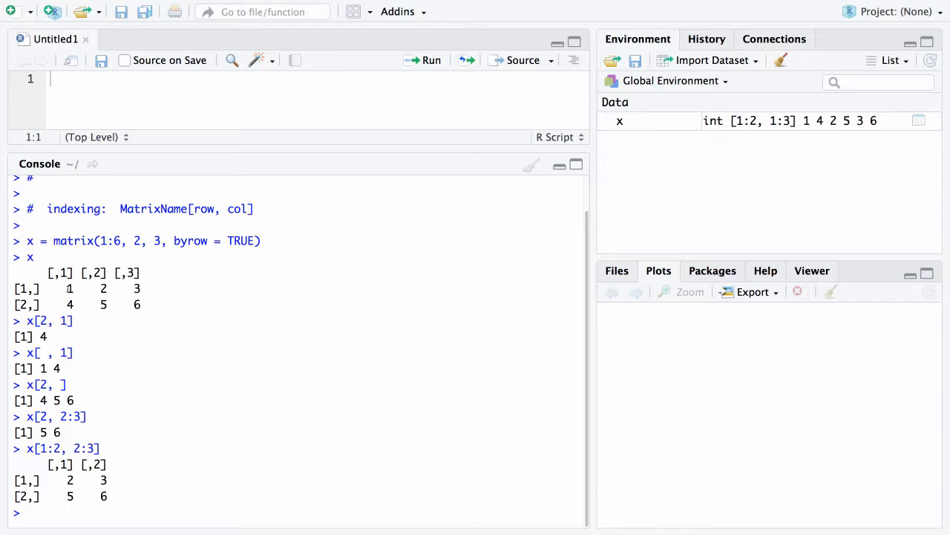
double_click(69, 288)
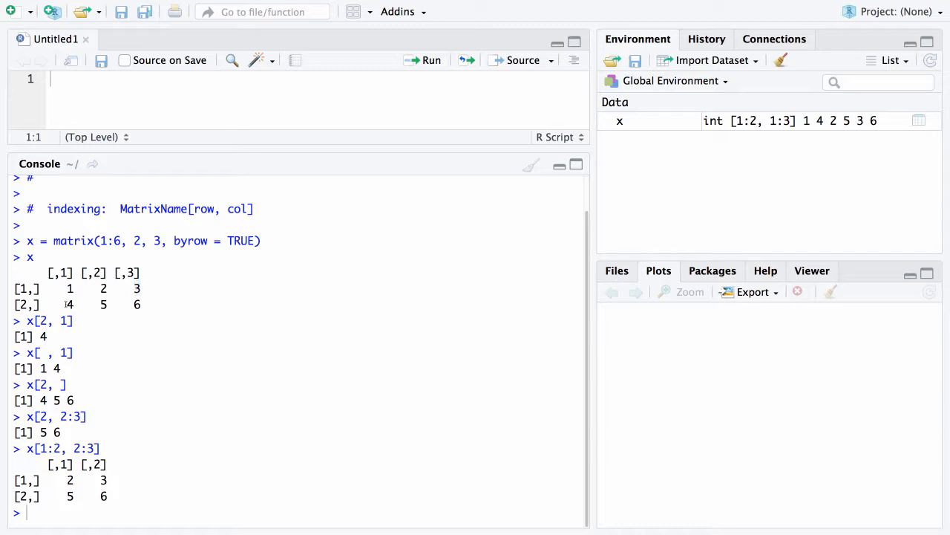
double_click(69, 304)
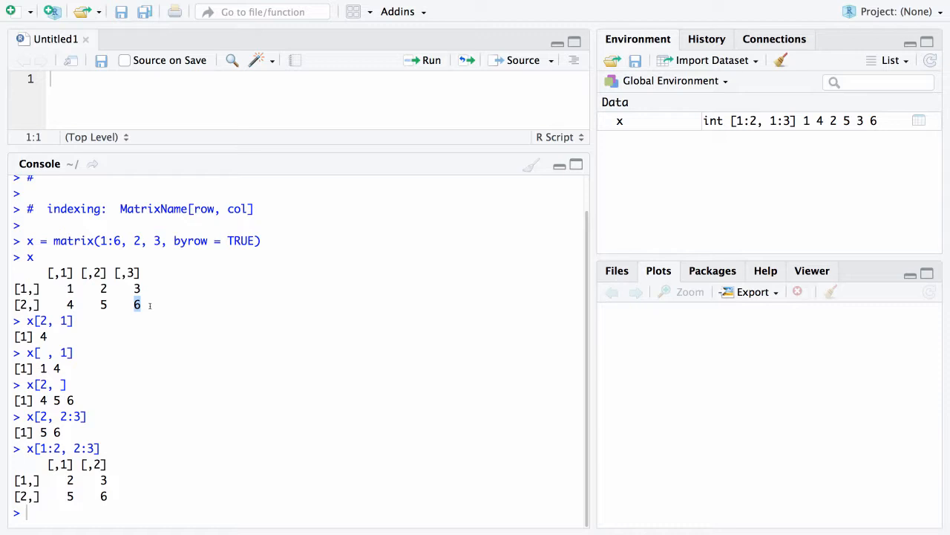
text(x[1:2,)
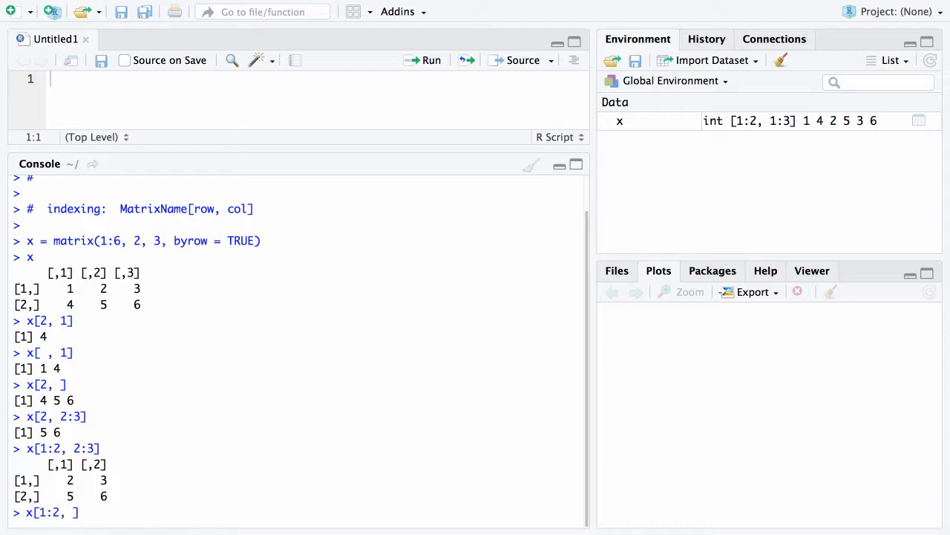
- Run x[1:2, c(1, 3)] to return columns one and three, 1 3 / 4 6
text(c()
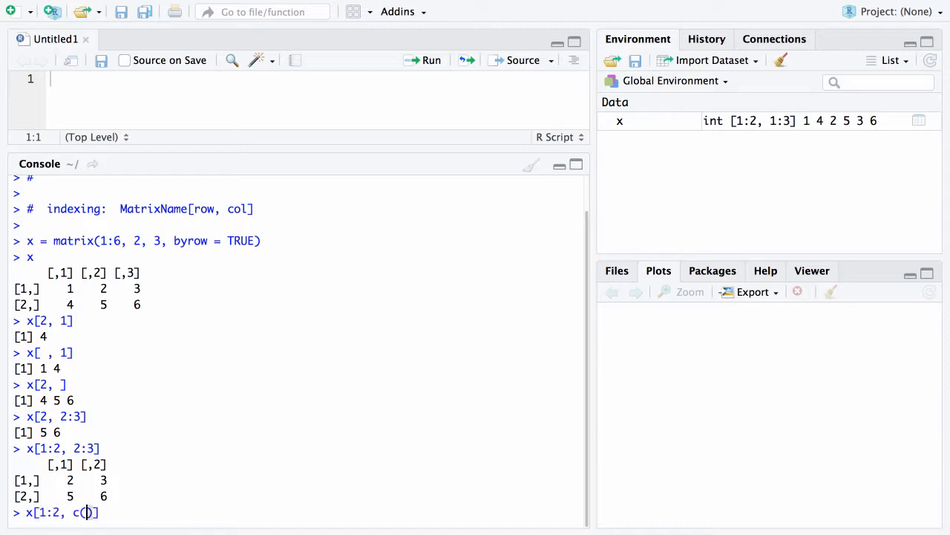
text(1, 3)
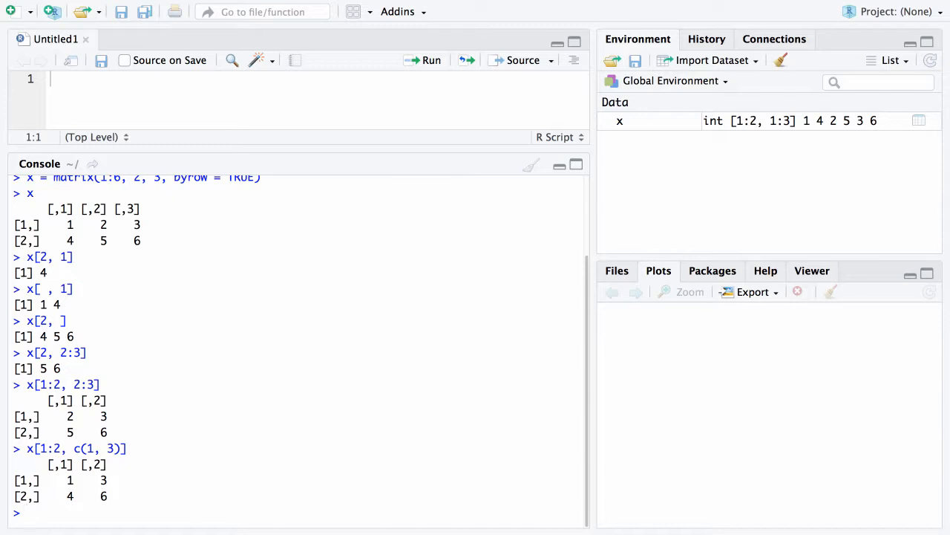
text(x[])
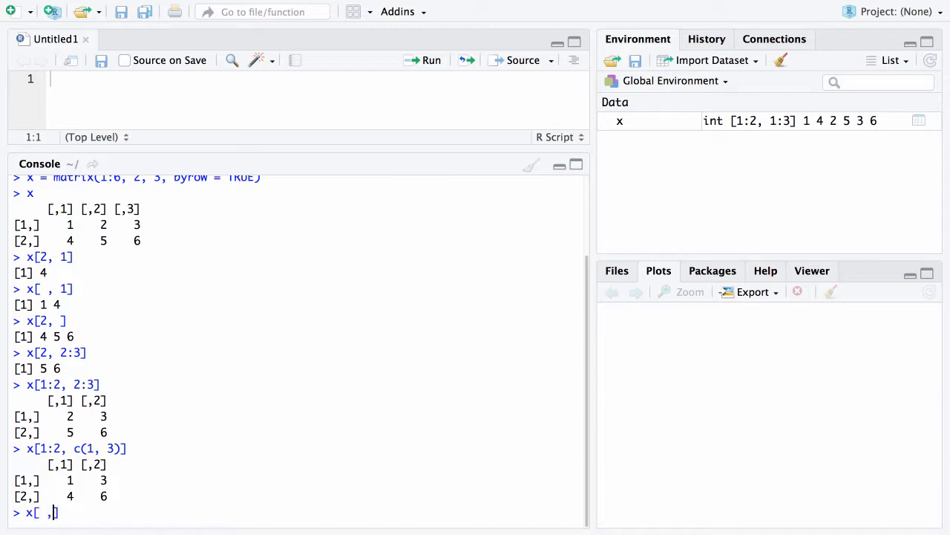
- Drop column two with x[ , -2], then reprint x and highlight the 5
text(-2)
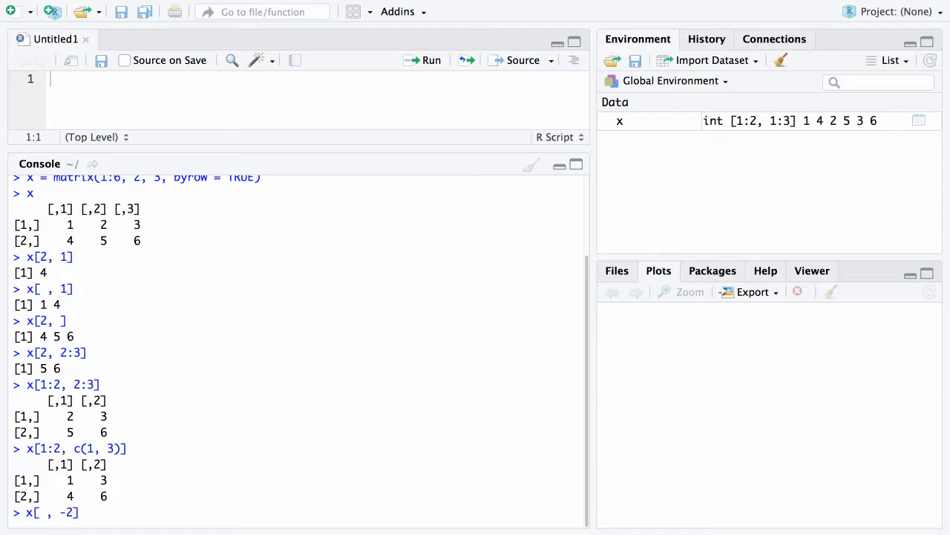
key(Return)
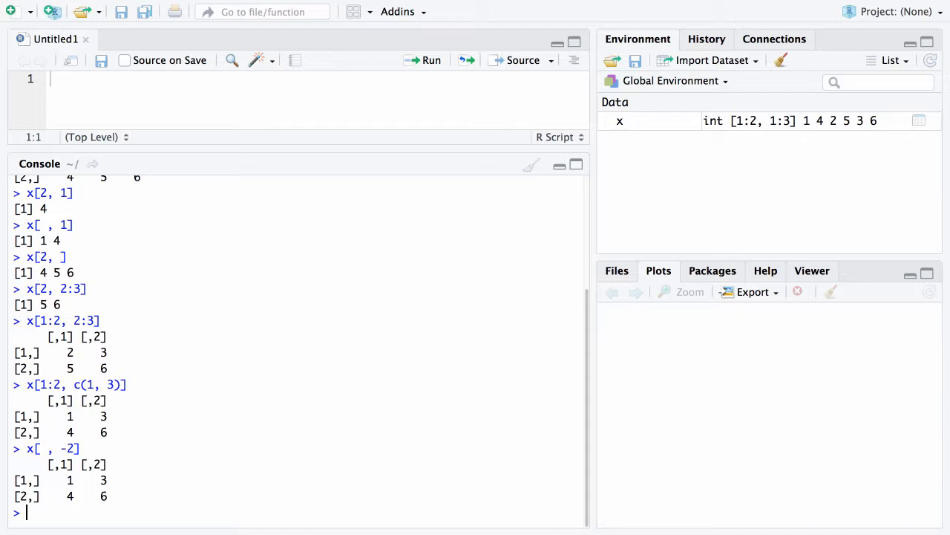
text(x)
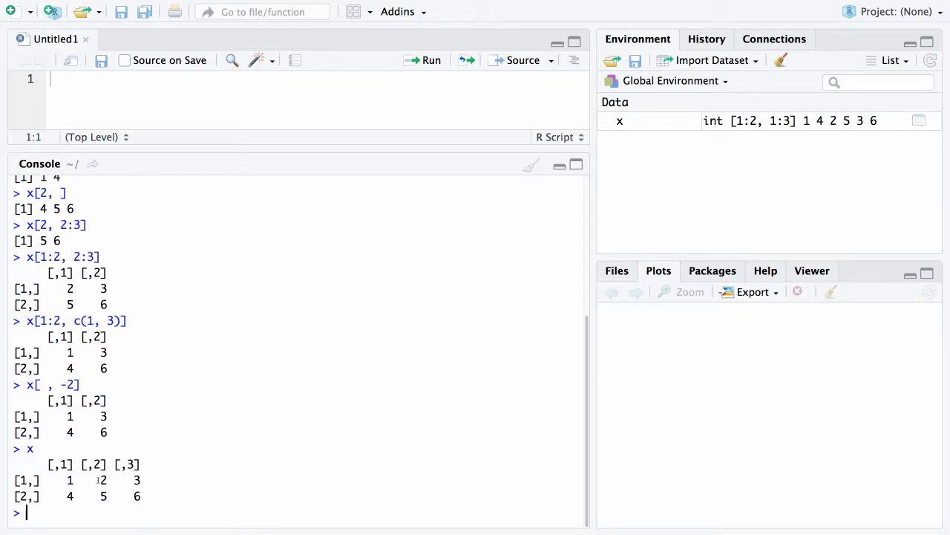
double_click(103, 479)
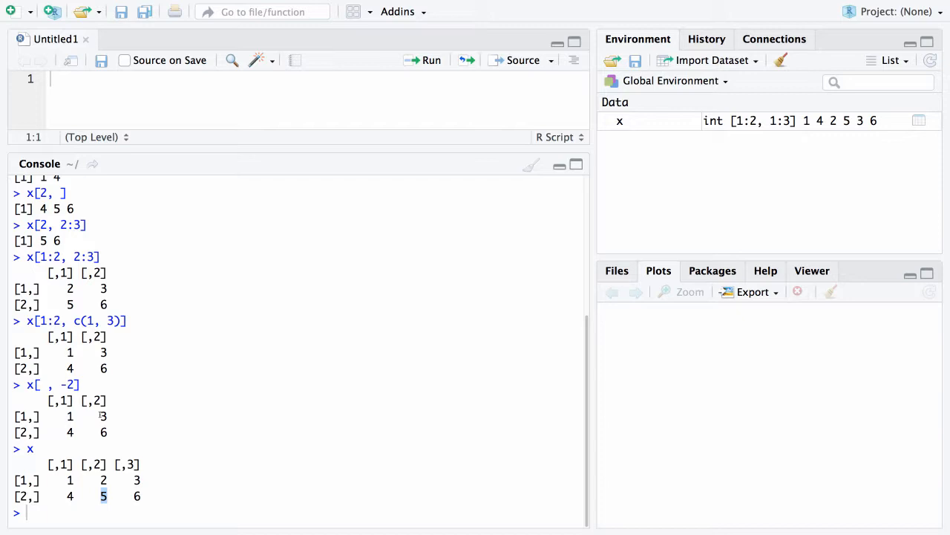
text(x)
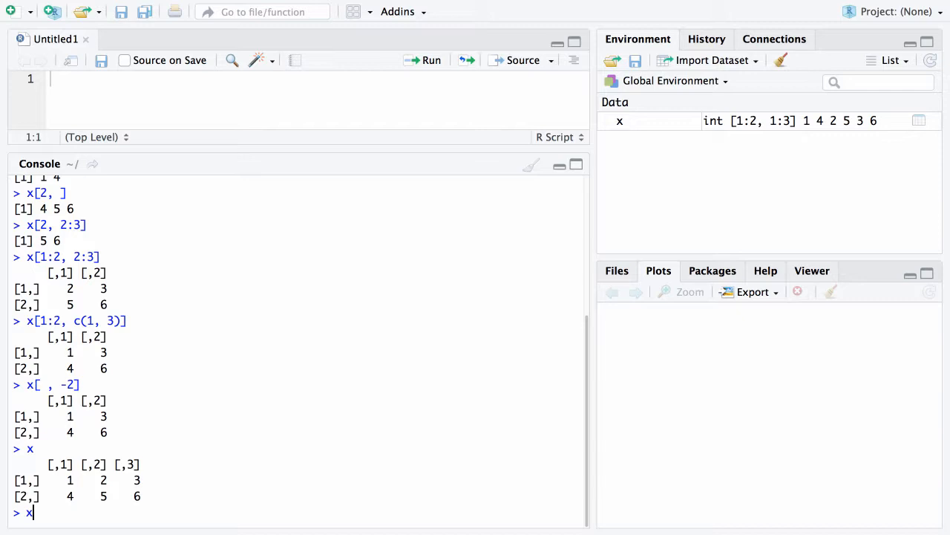
- Run x[3] returning 2 and start a new # comment line
text([3])
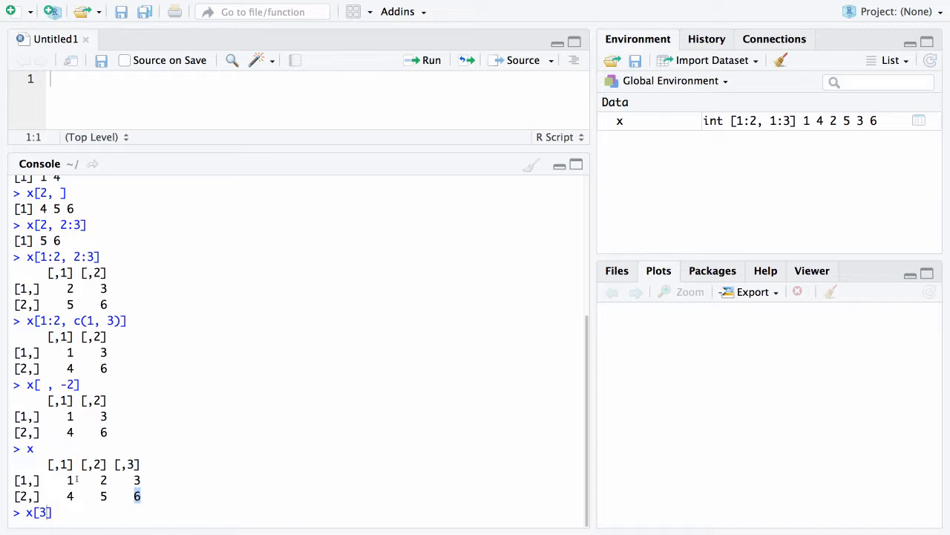
mouse_move(105, 479)
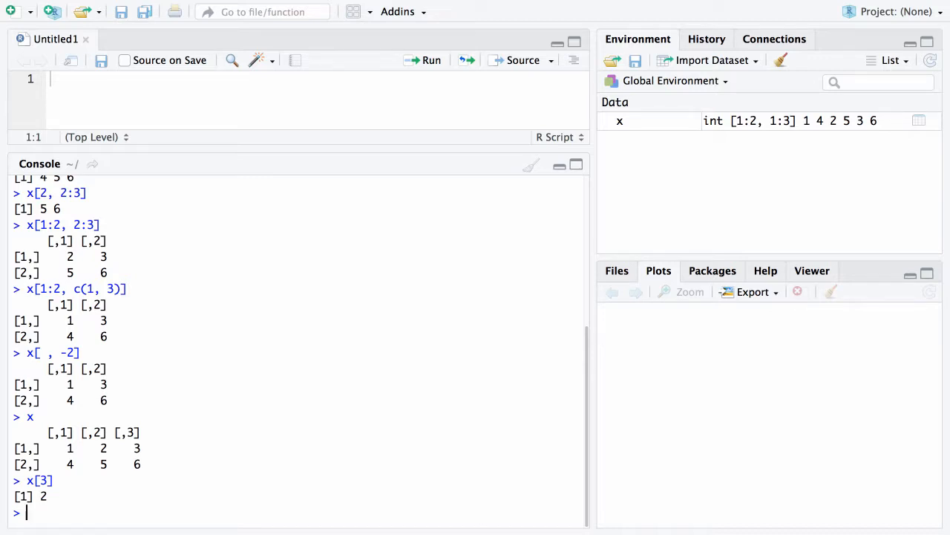
text(#)
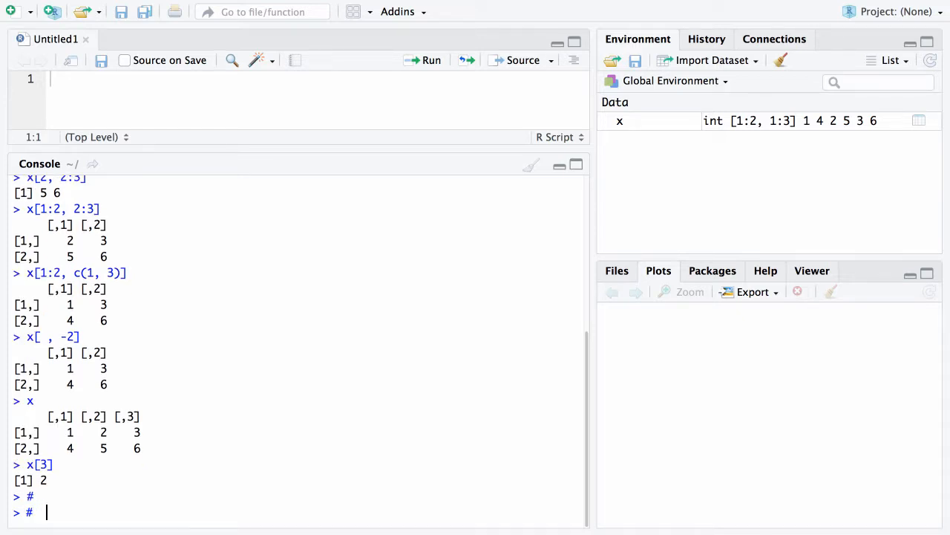
- Add the '# arithmetic on matrices' comment, reprint x, and run x + 5
text(arithme)
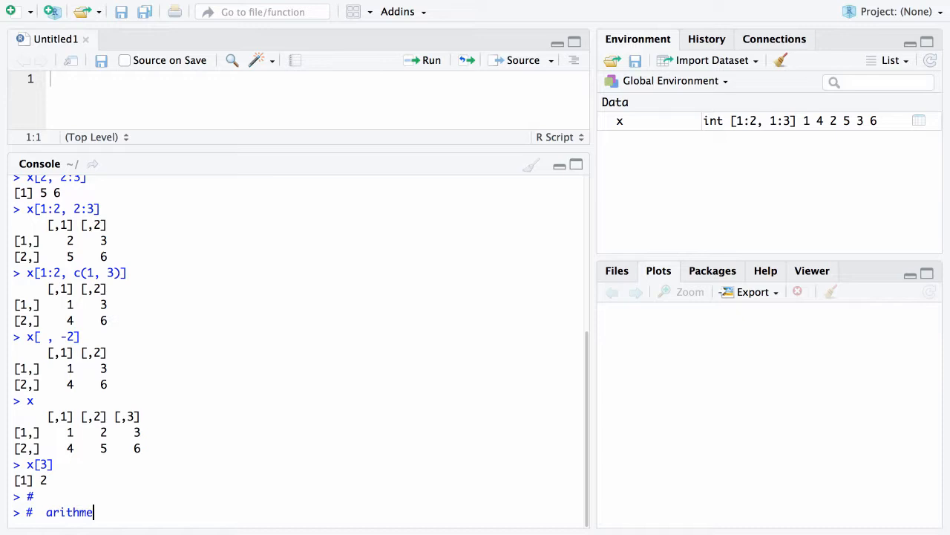
text(on matrices)
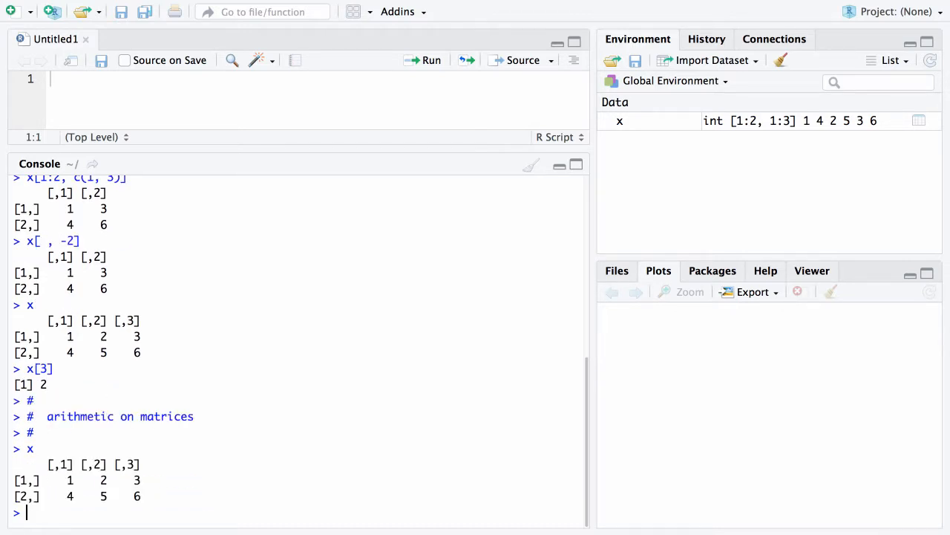
text(x)
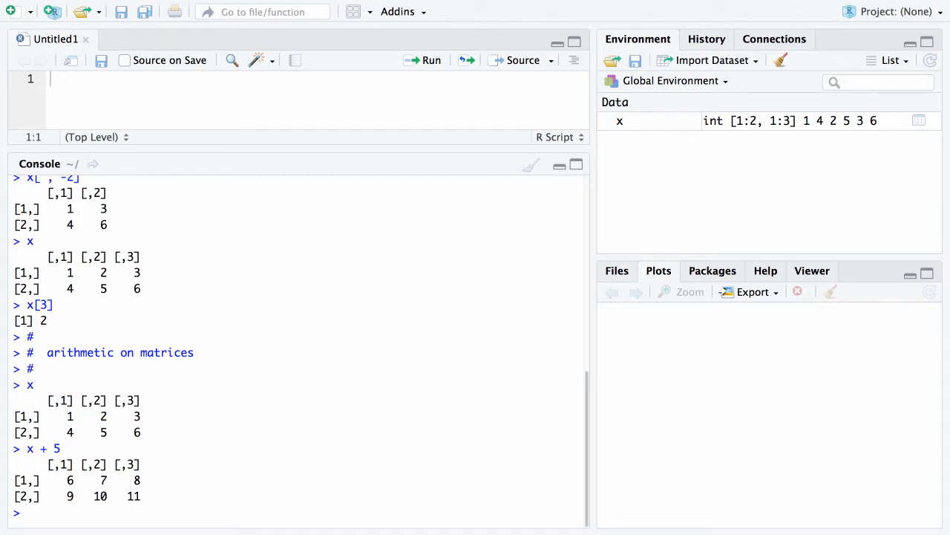
- Run x * 5 (5 10 15 / 20 25 30) and x ^ 2 (1 4 9 / 16 25 36)
text(x *)
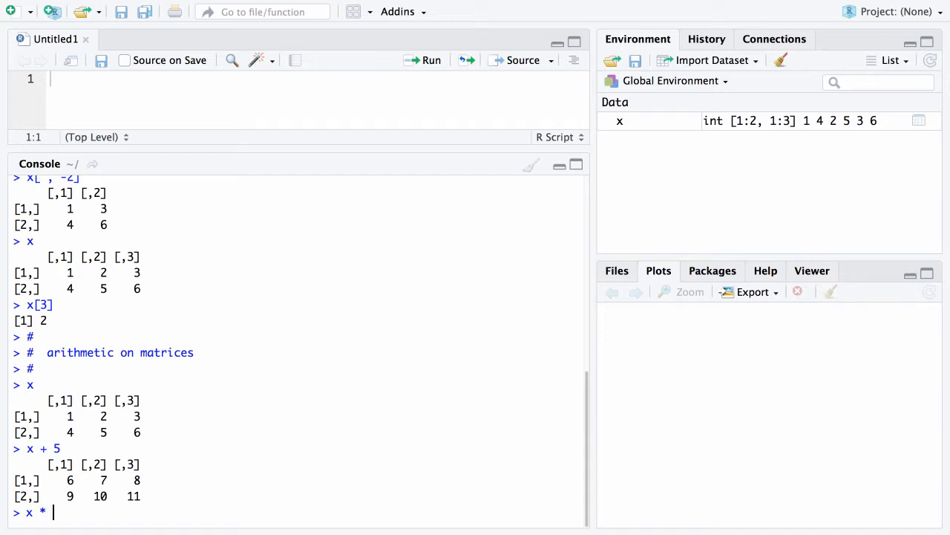
text(5)
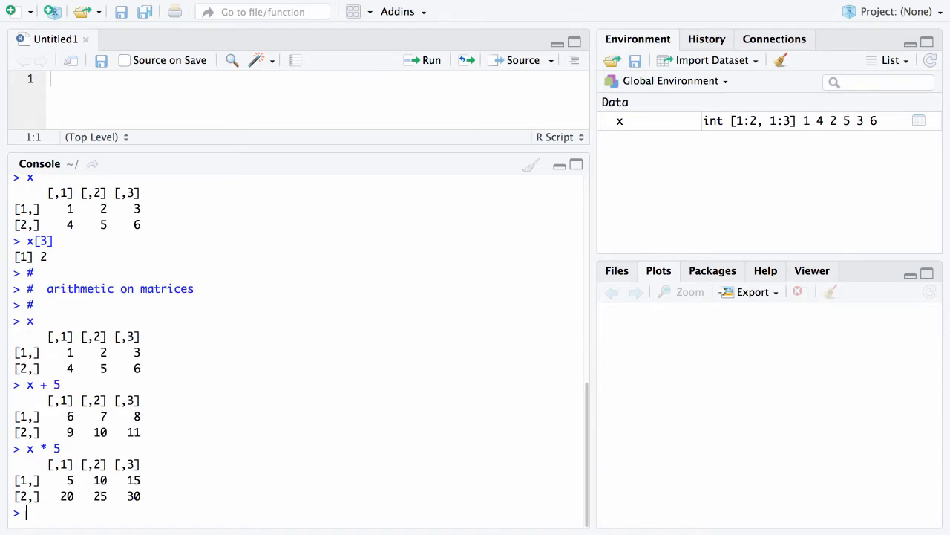
text(x)
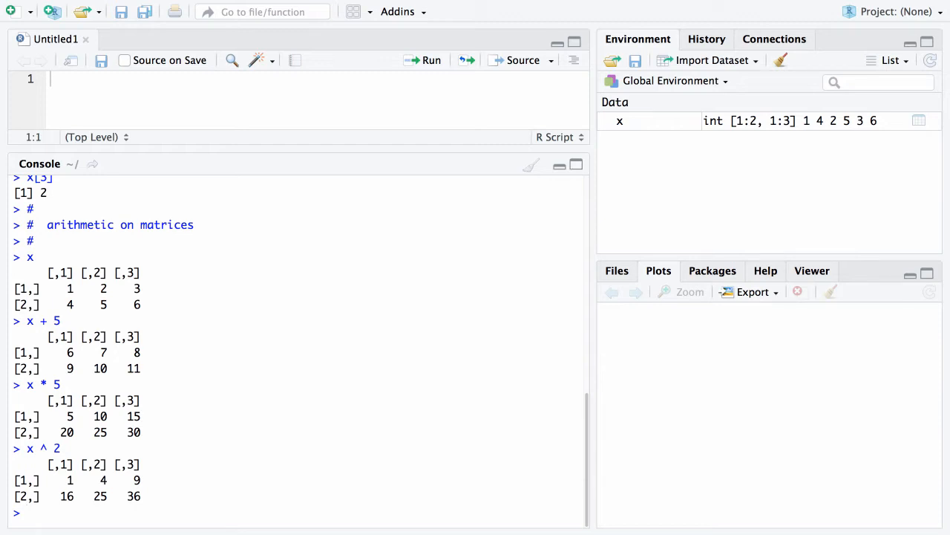
- Enter the modulo command x %% 2 at the console prompt without running it
text(x %%)
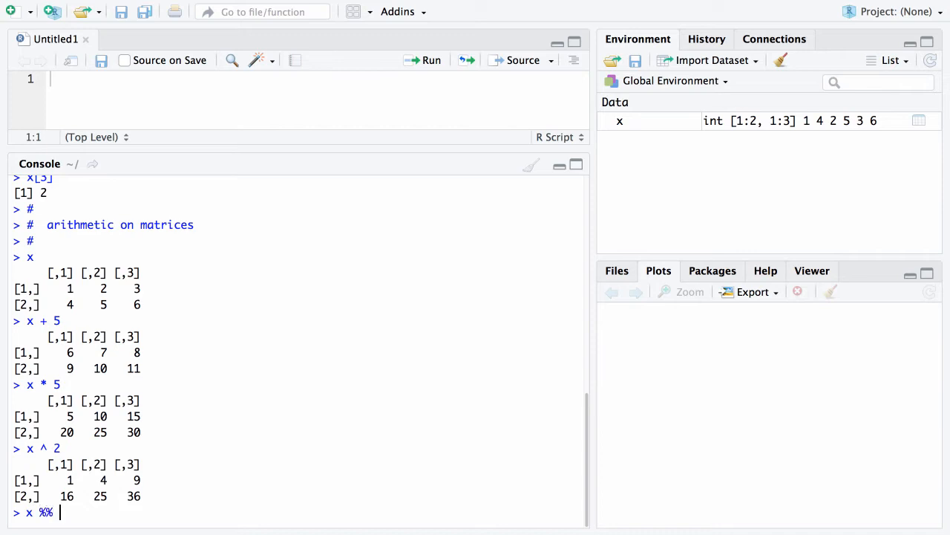
text(2)
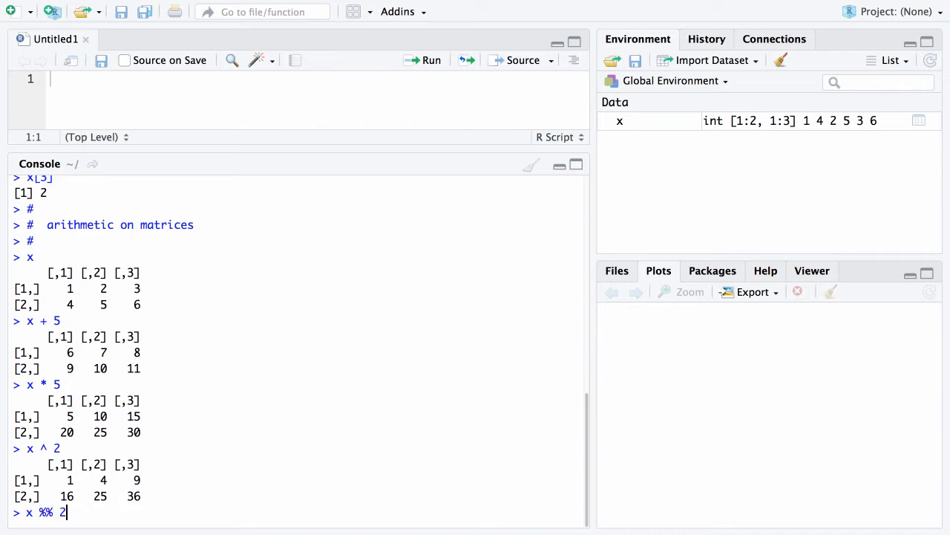